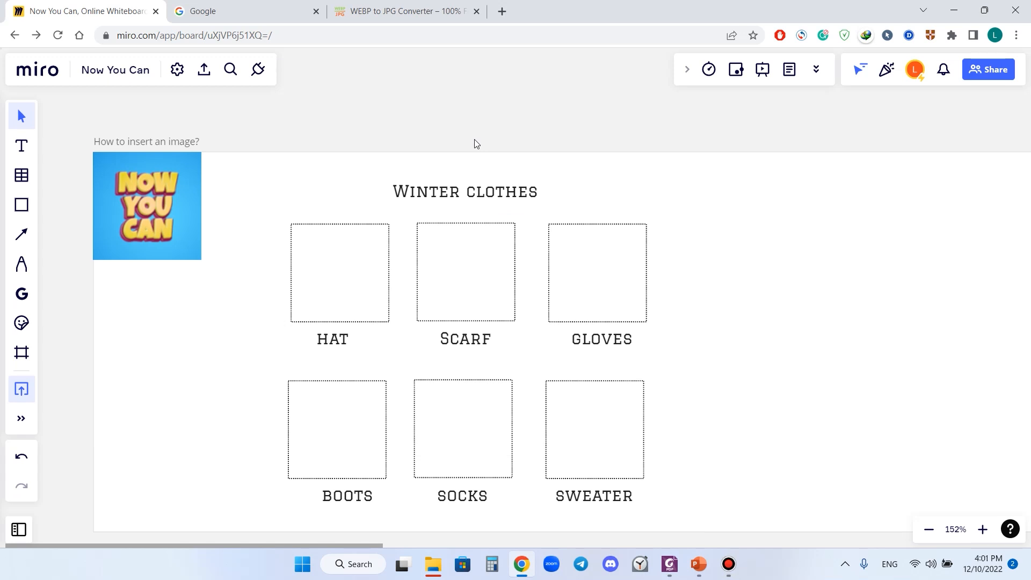
{"action": "mouse_move", "coordinate": [425, 181]}
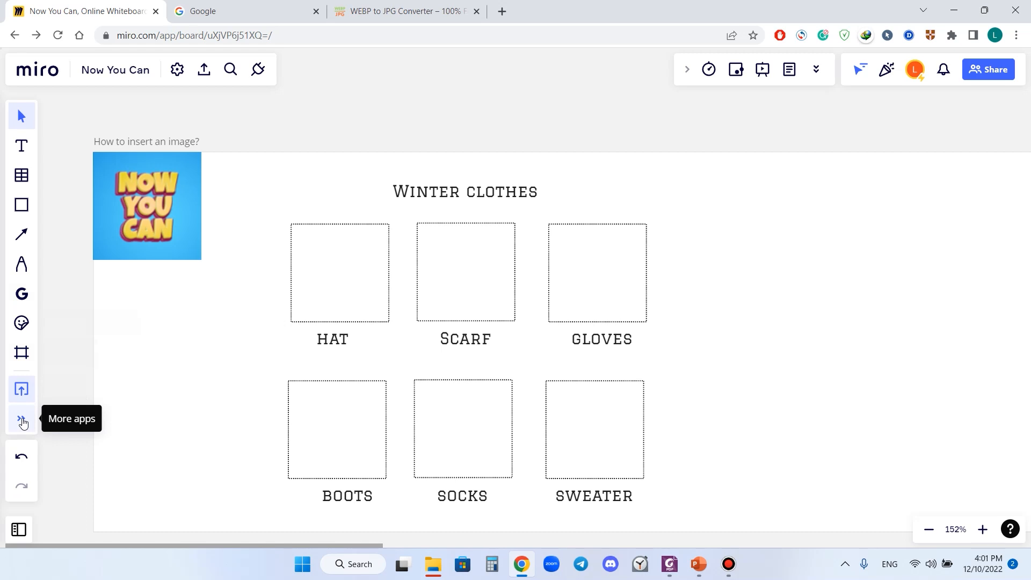
{"action": "mouse_move", "coordinate": [213, 410]}
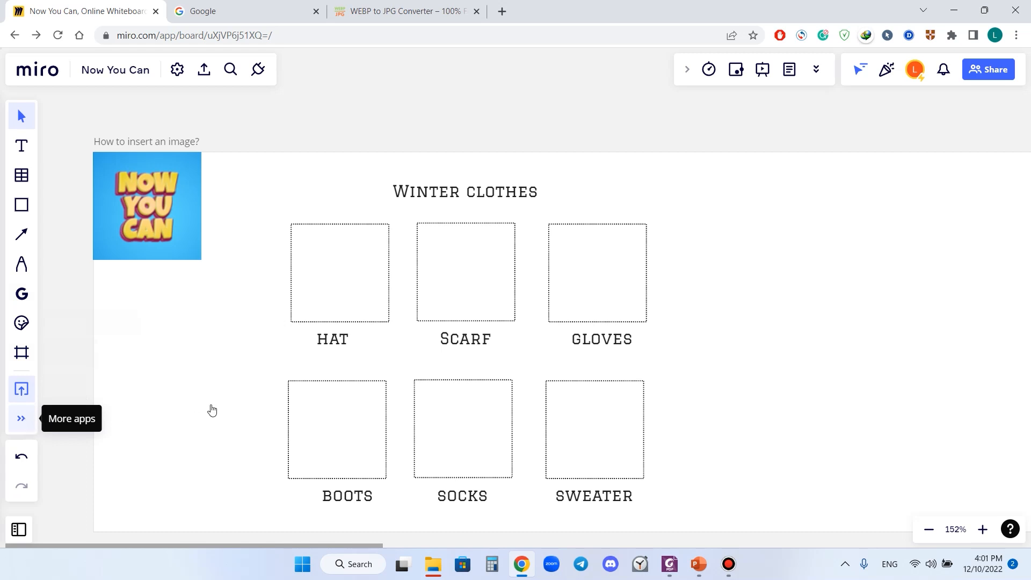
Step: Open the 'More apps' (») list from the Miro board's left toolbar
{"action": "left_click", "coordinate": [20, 418]}
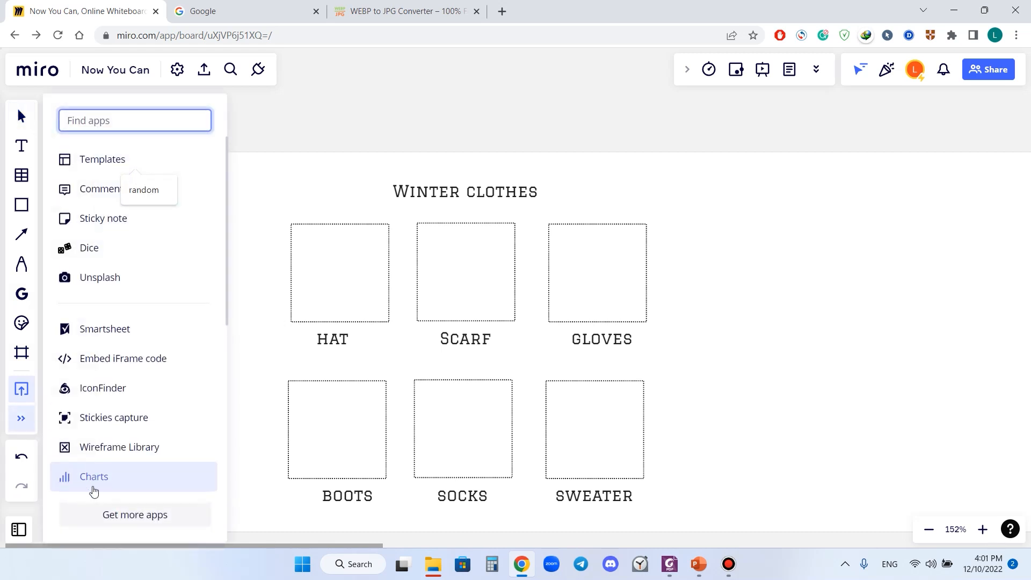
{"action": "mouse_move", "coordinate": [116, 517]}
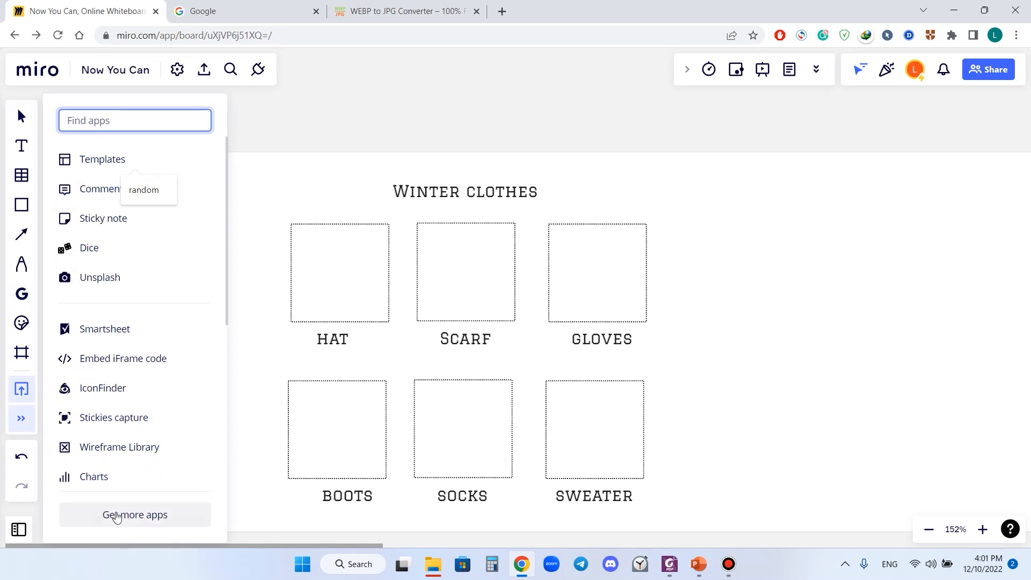
{"action": "mouse_move", "coordinate": [22, 294]}
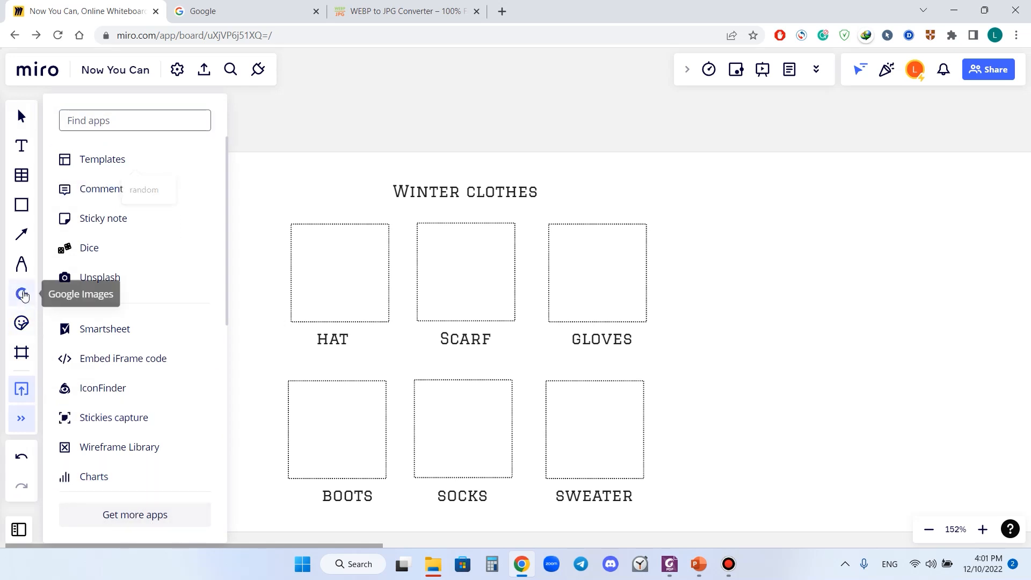
Step: Search Google Images for 'warm hat' and drag the black beanie into the HAT frame
{"action": "left_click", "coordinate": [22, 295]}
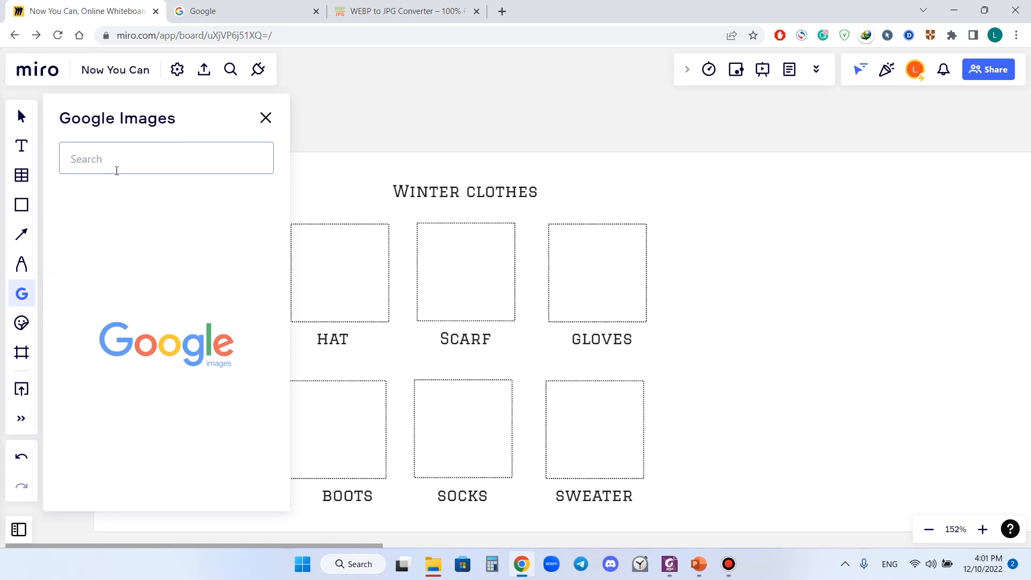
{"action": "type", "text": "warm hat"}
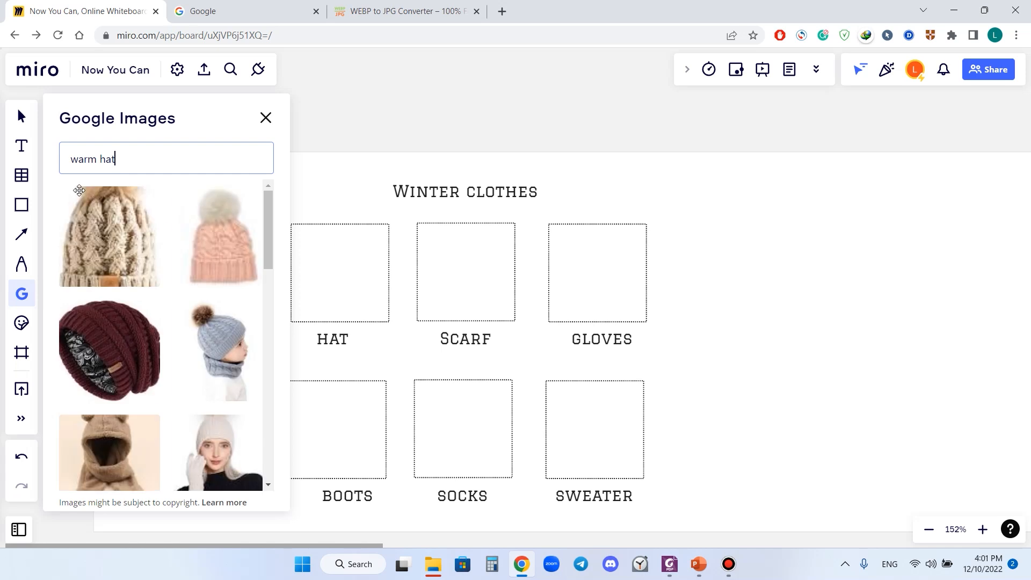
{"action": "scroll", "scroll_direction": "down", "scroll_amount": 3}
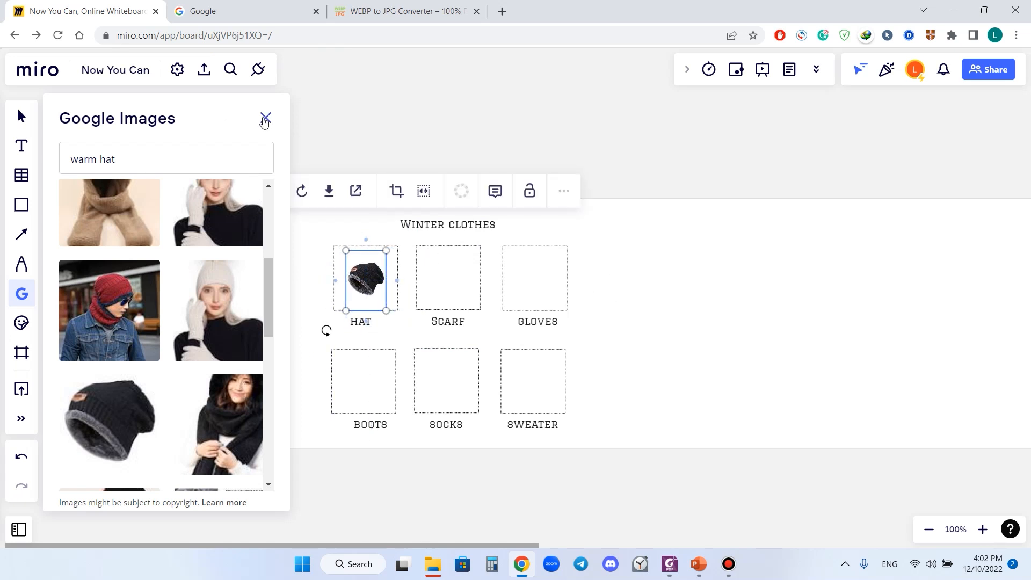
{"action": "left_click", "coordinate": [264, 120]}
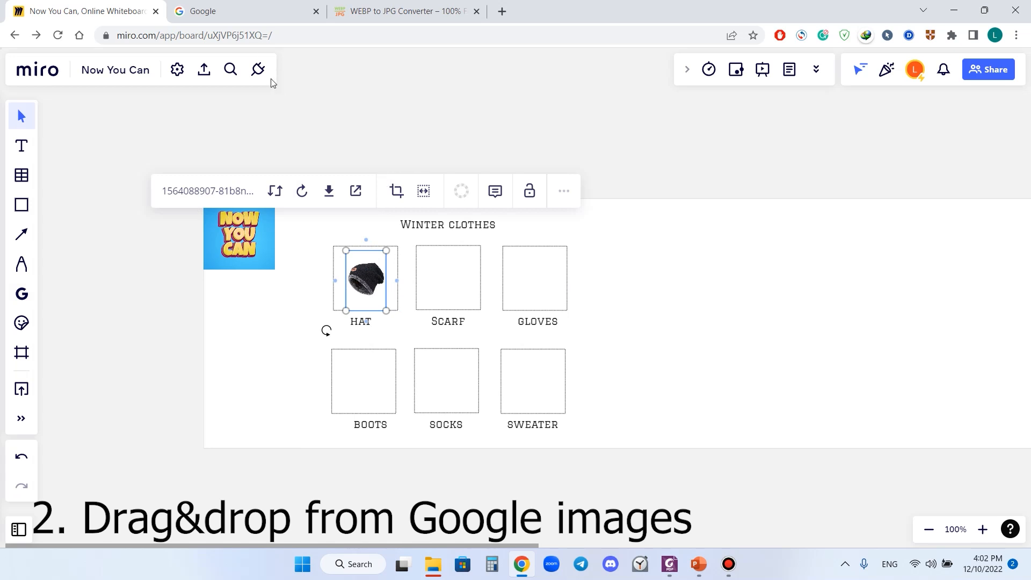
Step: Search Google Images for 'scarf' and drag the red knit scarf onto the SCARF frame
{"action": "left_click", "coordinate": [244, 11]}
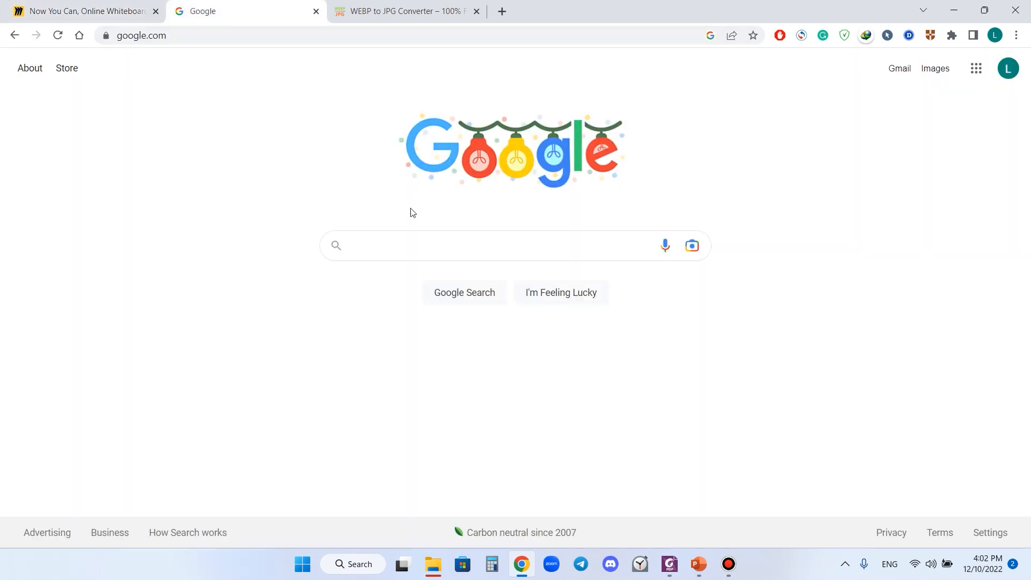
{"action": "type", "text": "scarf"}
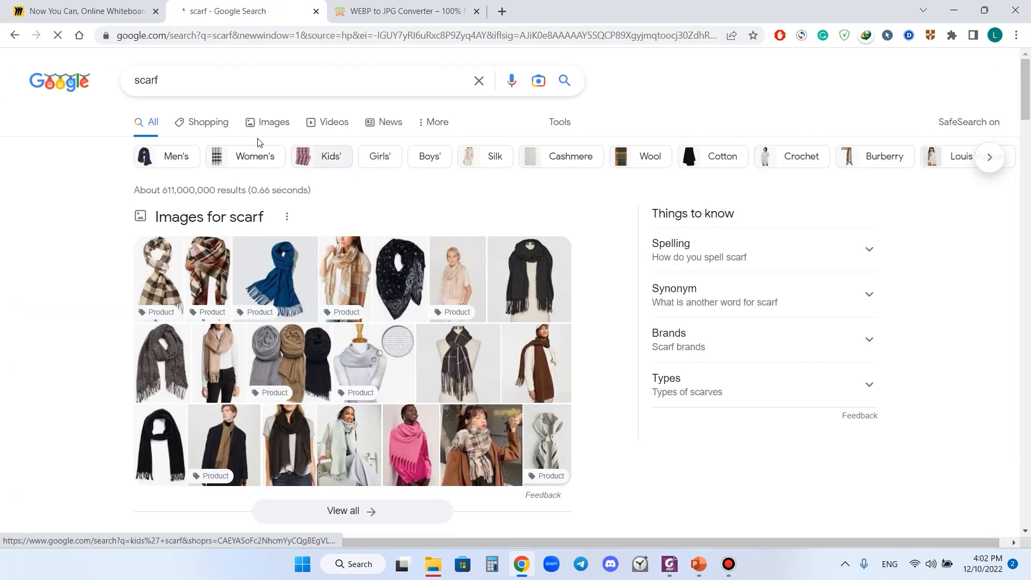
{"action": "left_click", "coordinate": [260, 122]}
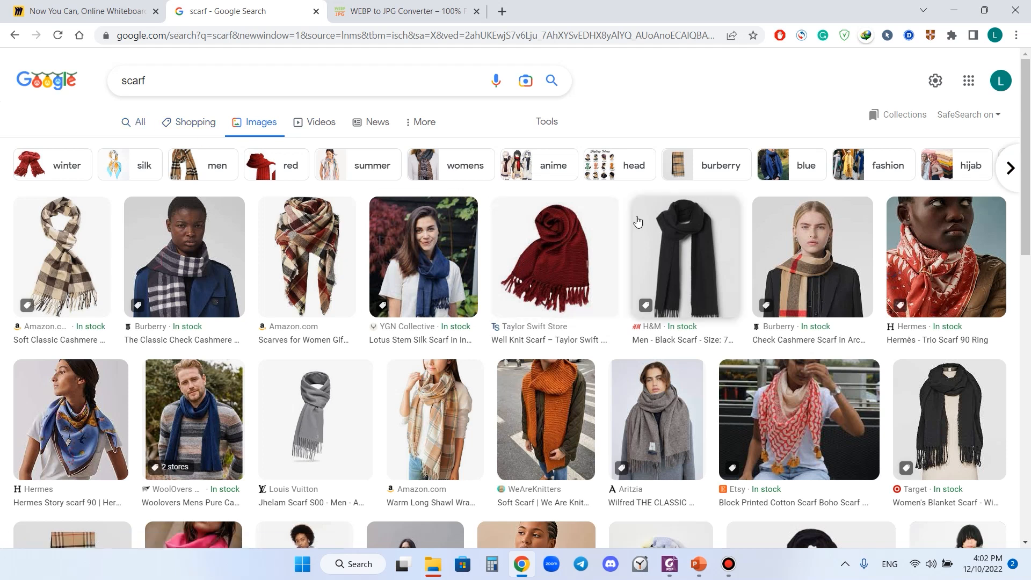
{"action": "mouse_move", "coordinate": [565, 266]}
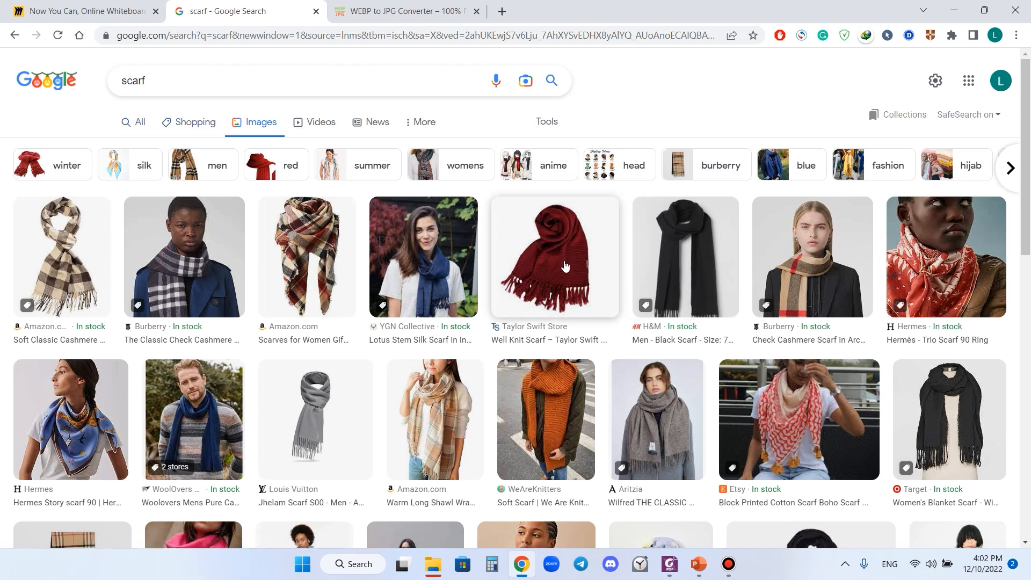
{"action": "left_click", "coordinate": [85, 11]}
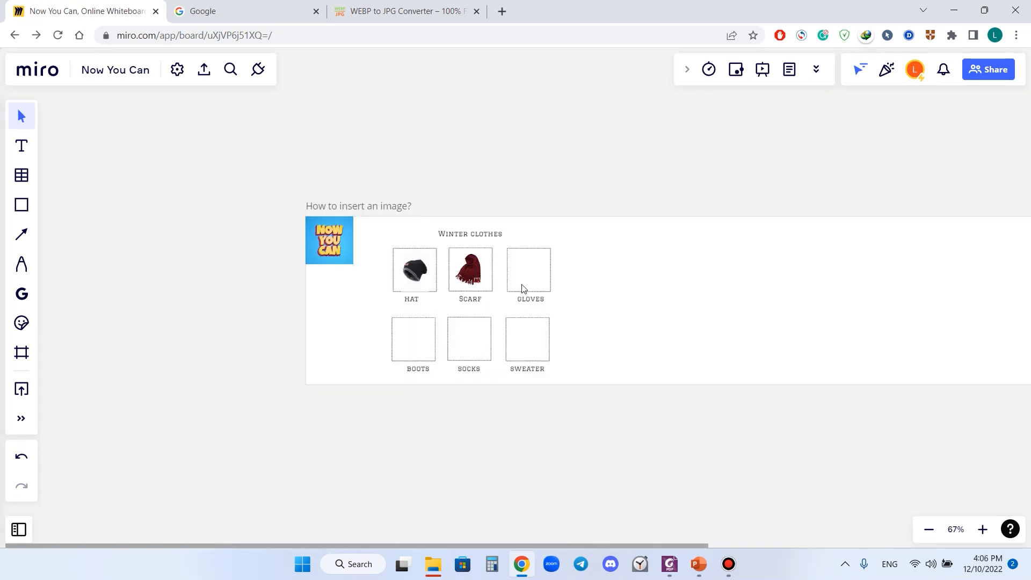
Step: Search images for 'warm gloves' and drag the Woom gloves result to Miro, which rejects it
{"action": "left_click", "coordinate": [224, 12]}
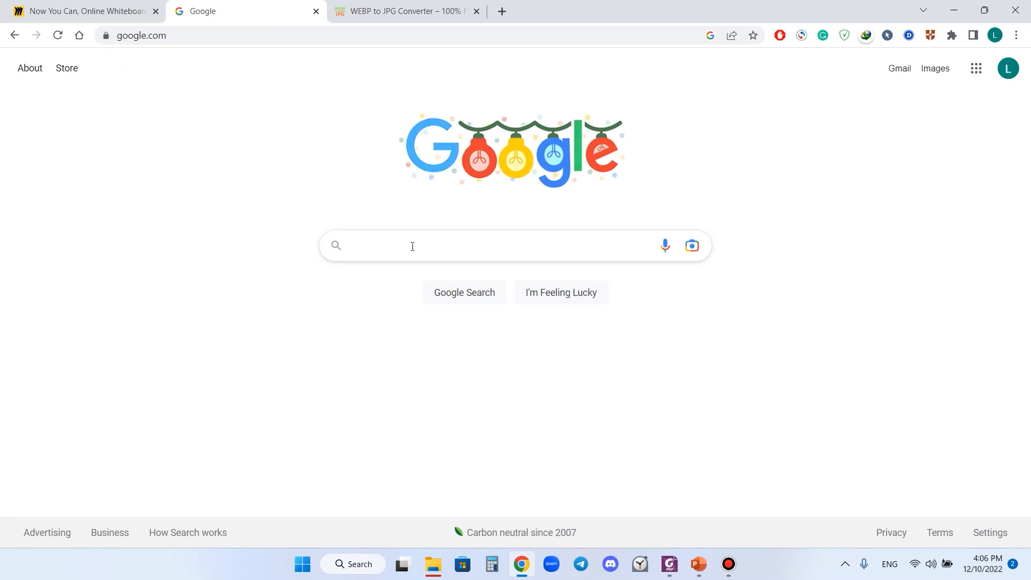
{"action": "type", "text": "warm gloves"}
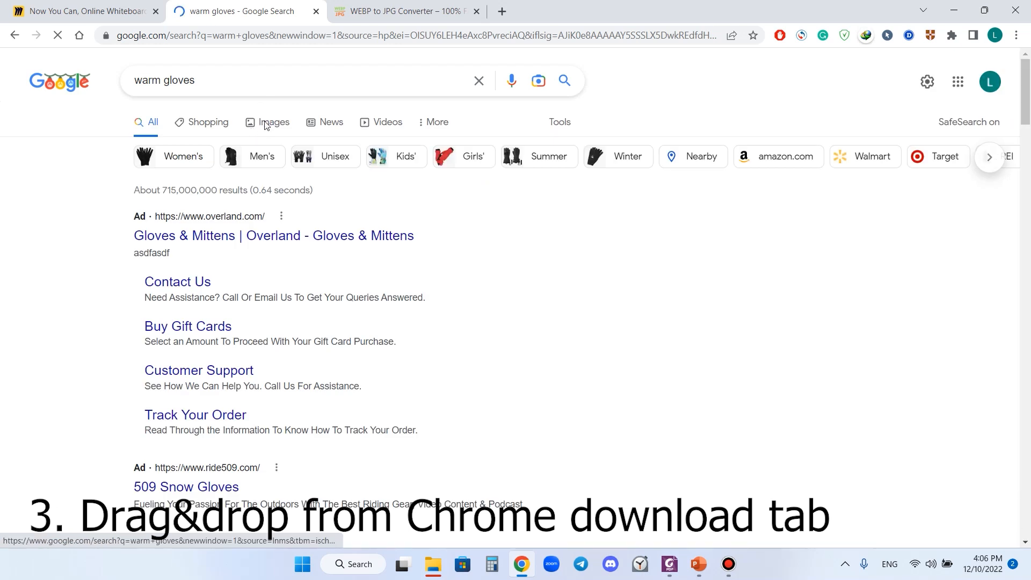
{"action": "left_click", "coordinate": [272, 123]}
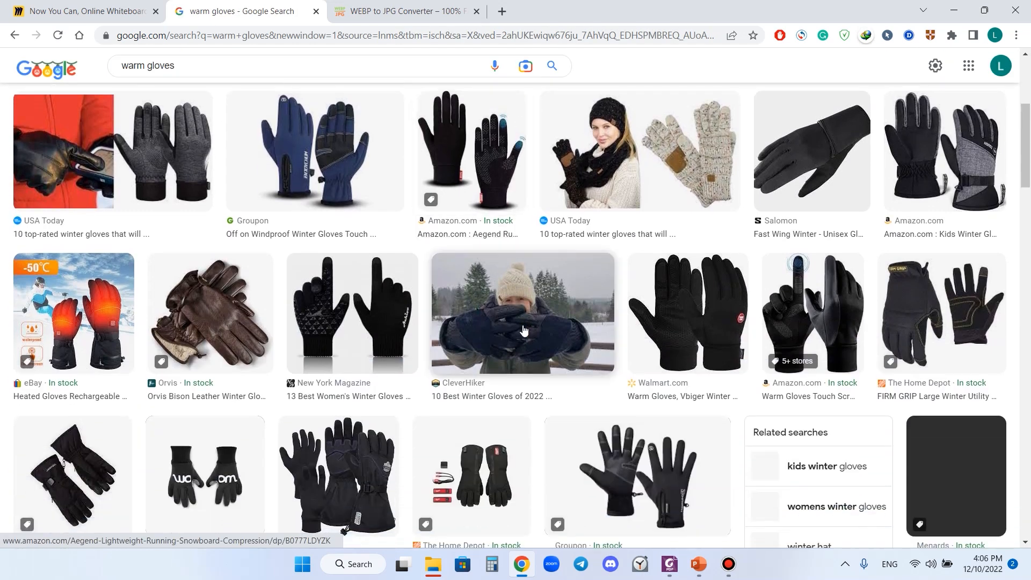
{"action": "scroll", "scroll_direction": "down", "scroll_amount": 3}
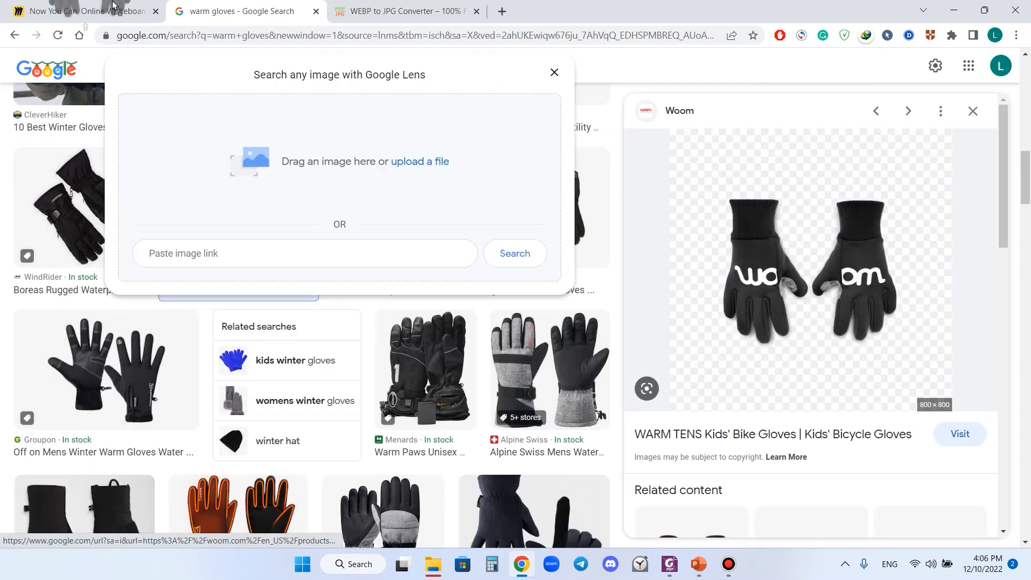
{"action": "left_click", "coordinate": [79, 11]}
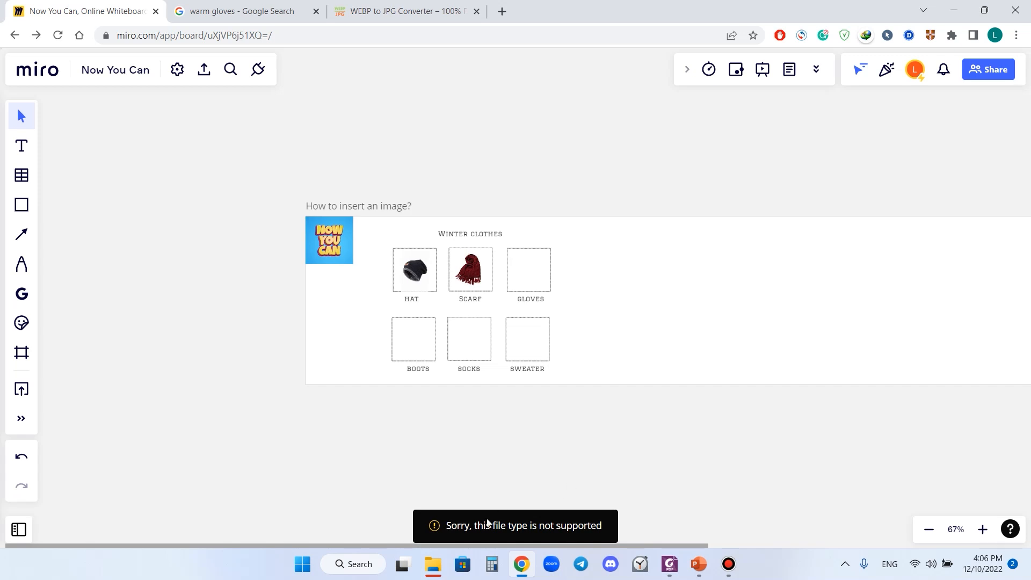
Step: Confirm the gloves image saves only as WEBP, cancel, and go to the WebP-to-JPG converter
{"action": "left_click", "coordinate": [241, 11]}
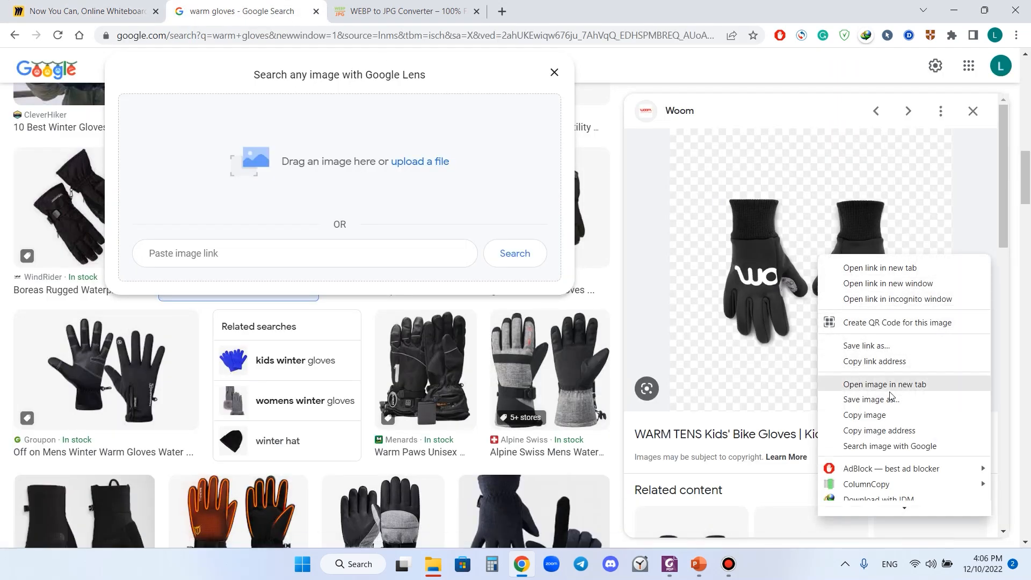
{"action": "mouse_move", "coordinate": [888, 399]}
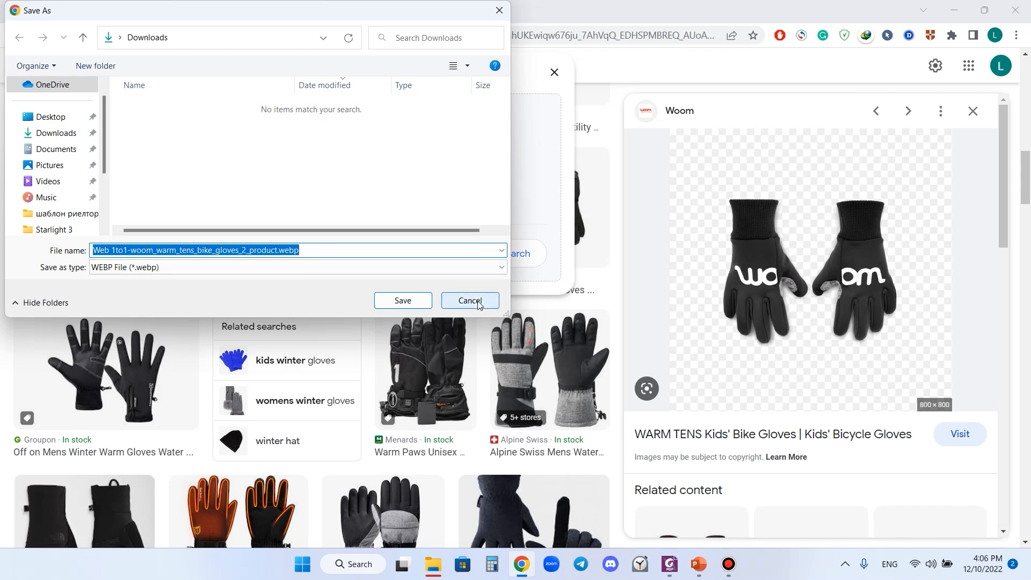
{"action": "left_click", "coordinate": [469, 300]}
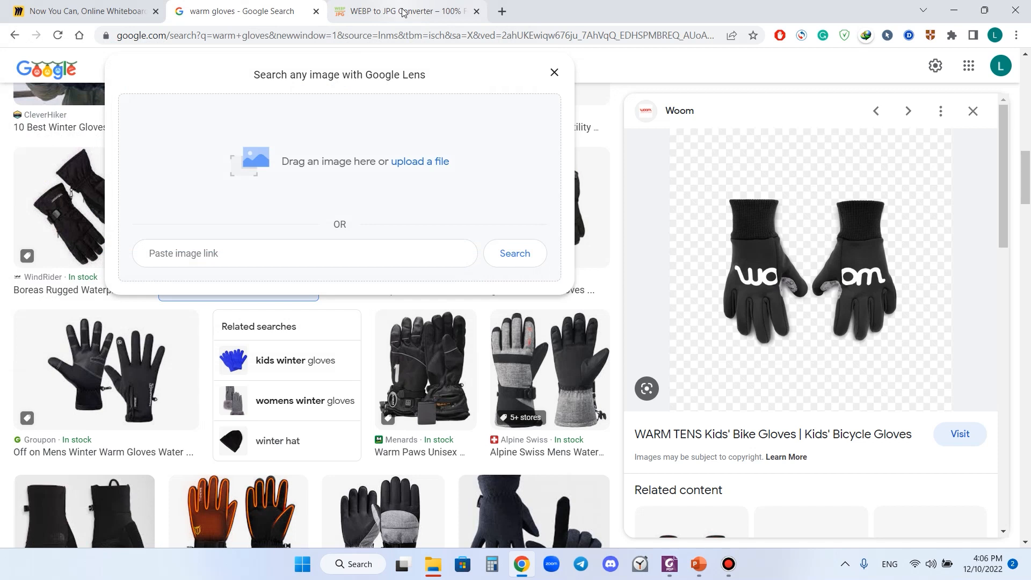
{"action": "left_click", "coordinate": [404, 11]}
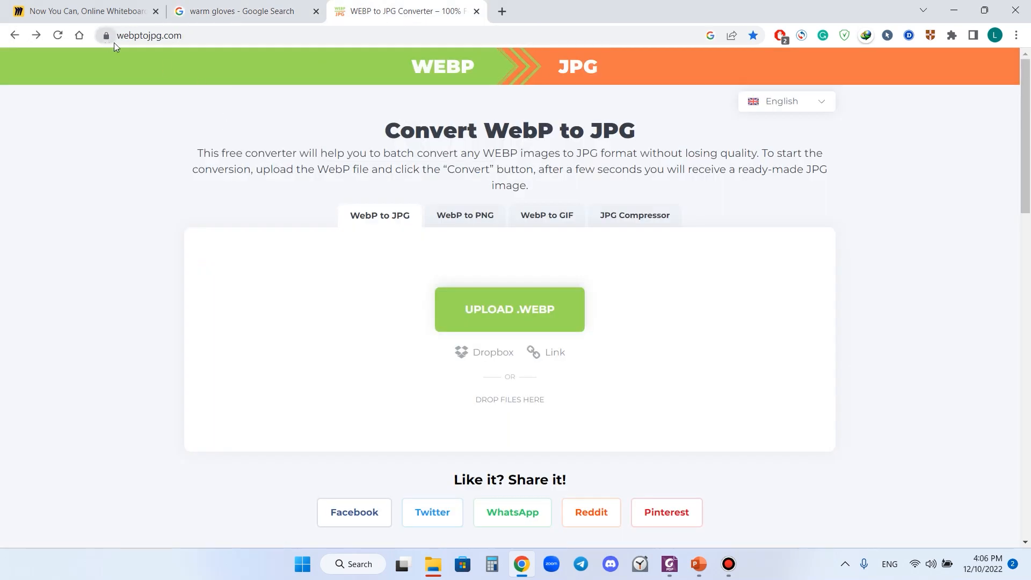
Step: Download the converted gloves JPG from webptojpg.com and bring it to the Miro tab
{"action": "left_click", "coordinate": [237, 11]}
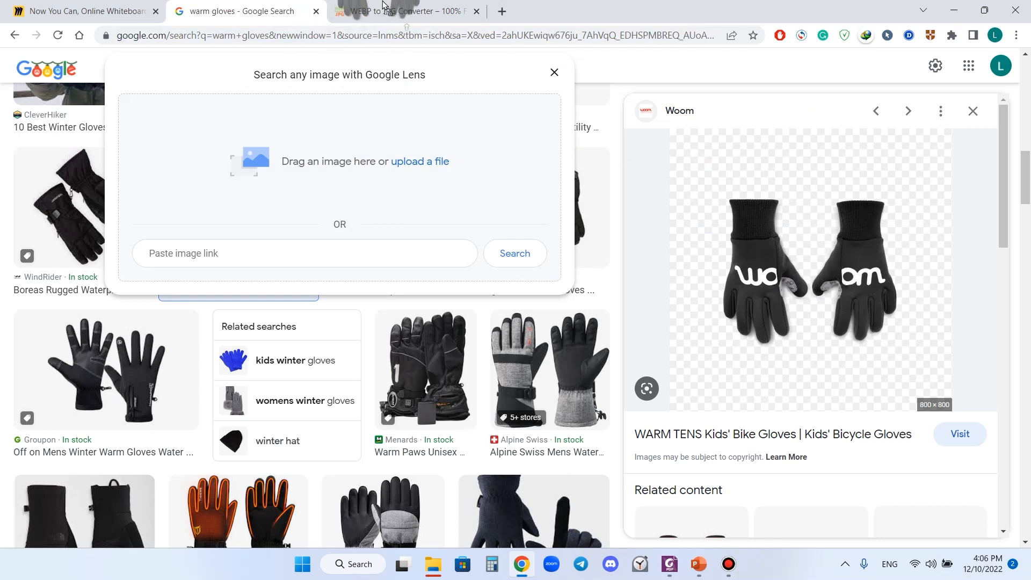
{"action": "left_click", "coordinate": [395, 11]}
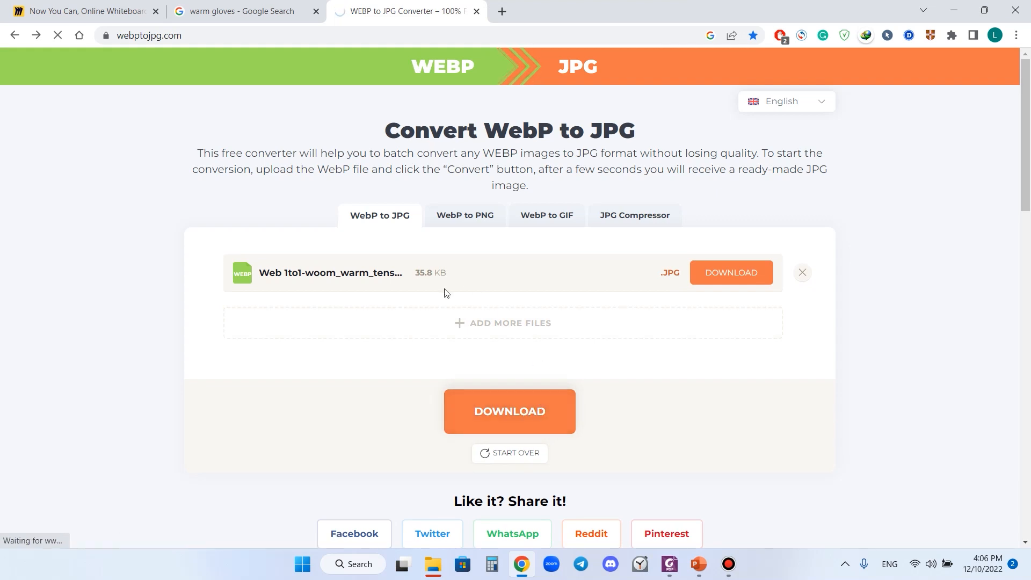
{"action": "left_click", "coordinate": [730, 273]}
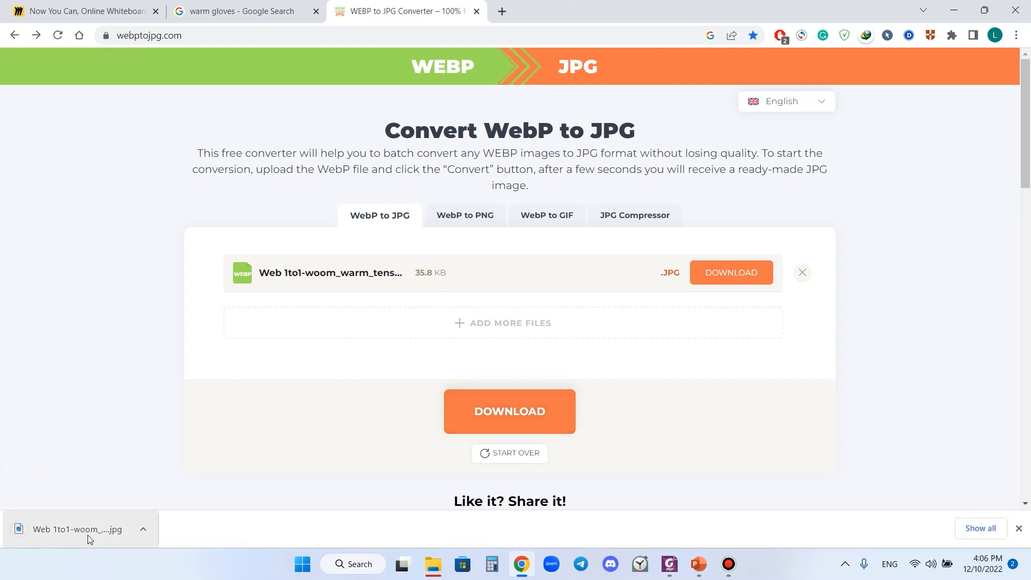
{"action": "mouse_move", "coordinate": [79, 528]}
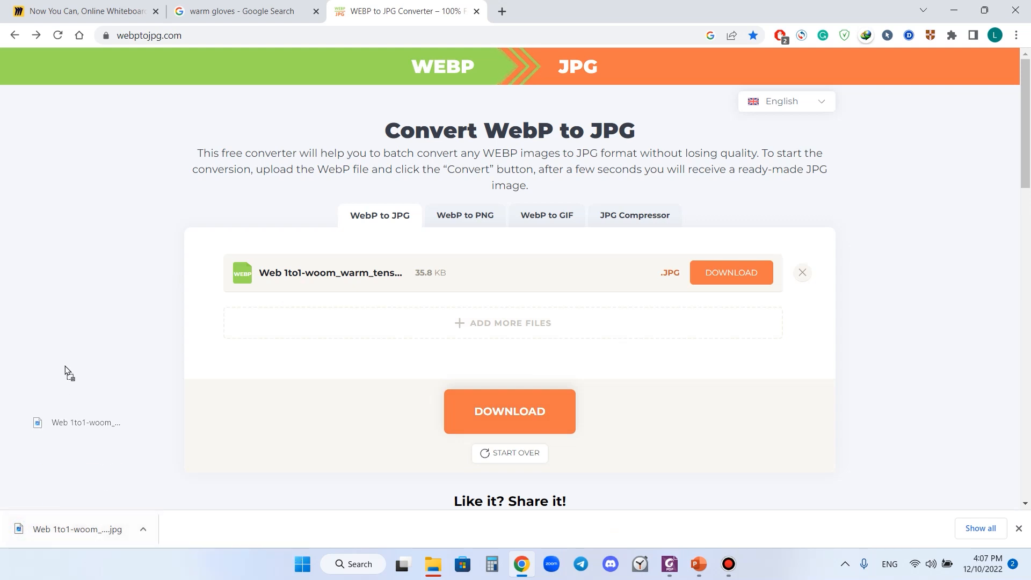
{"action": "left_click", "coordinate": [81, 11]}
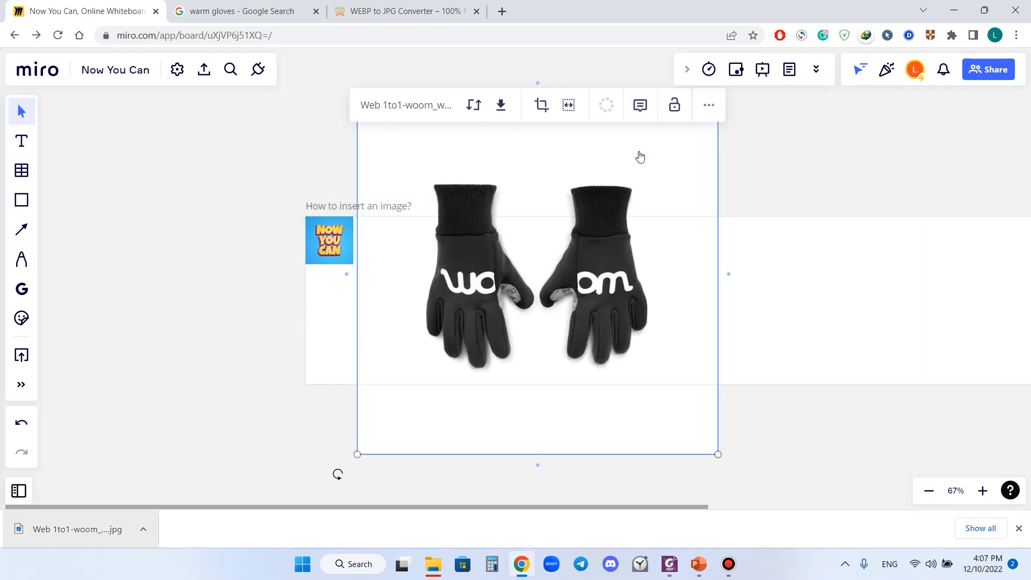
Step: Shrink the Woom gloves image and move it into the GLOVES frame
{"action": "left_click_drag", "start_coordinate": [717, 454], "coordinate": [591, 328]}
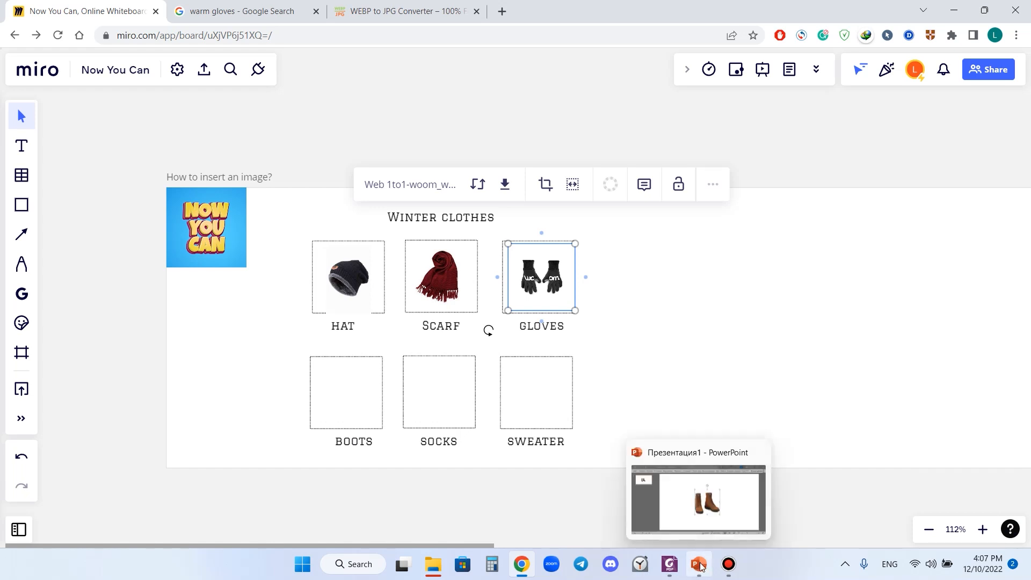
Step: Copy the brown lace-up boots image from the PowerPoint slide and paste it on the board
{"action": "left_click", "coordinate": [698, 563]}
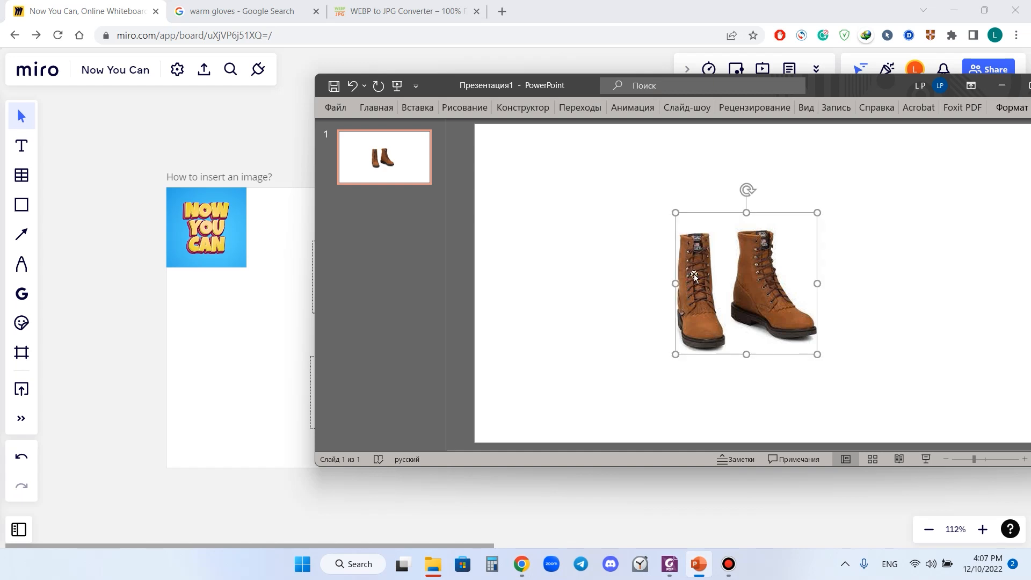
{"action": "key", "text": "ctrl+c"}
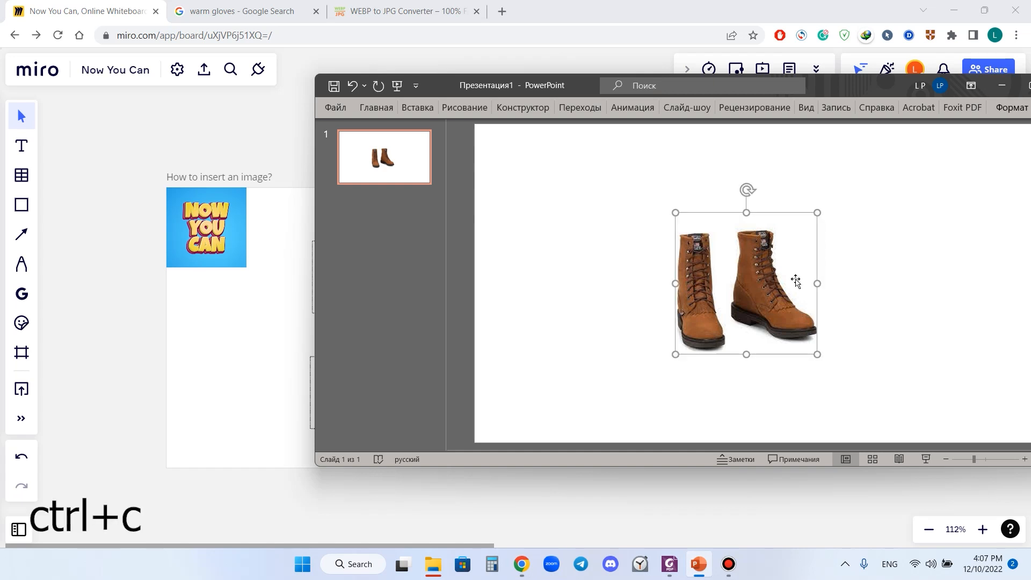
{"action": "key", "text": "ctrl+v"}
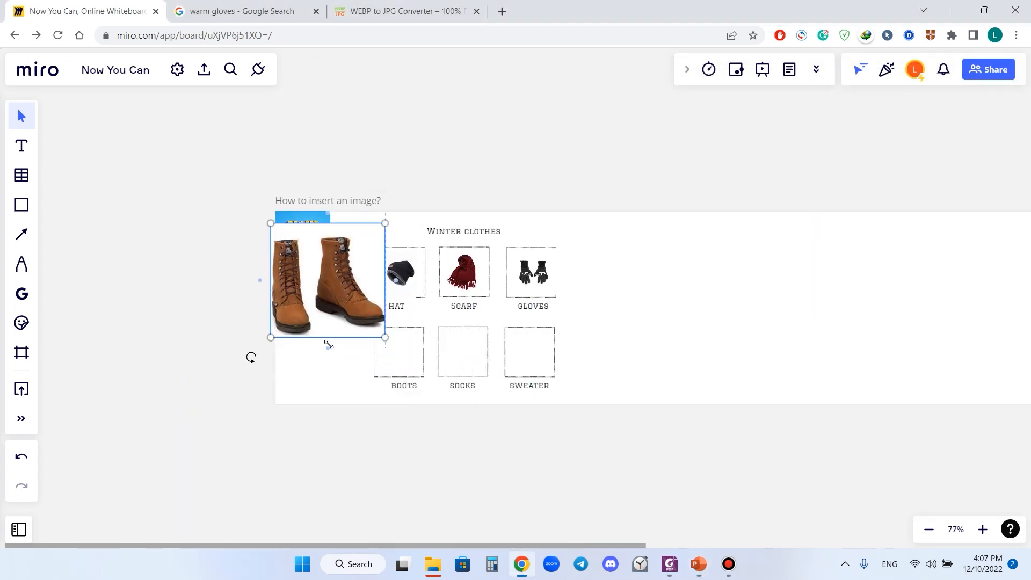
Step: Resize the brown boots image and fit it inside the BOOTS frame
{"action": "left_click_drag", "start_coordinate": [327, 284], "coordinate": [399, 345]}
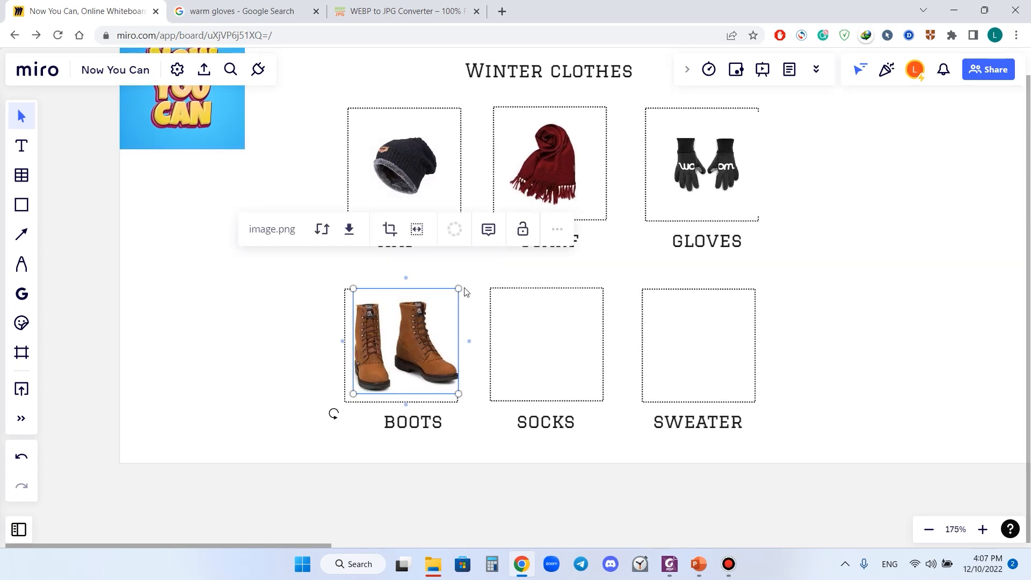
{"action": "left_click", "coordinate": [181, 289]}
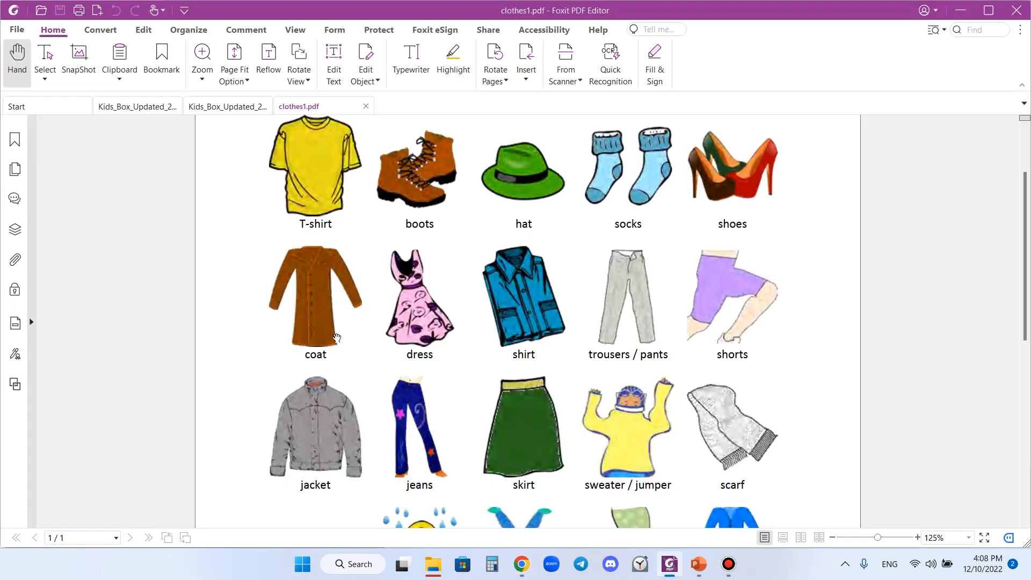
{"action": "mouse_move", "coordinate": [636, 213]}
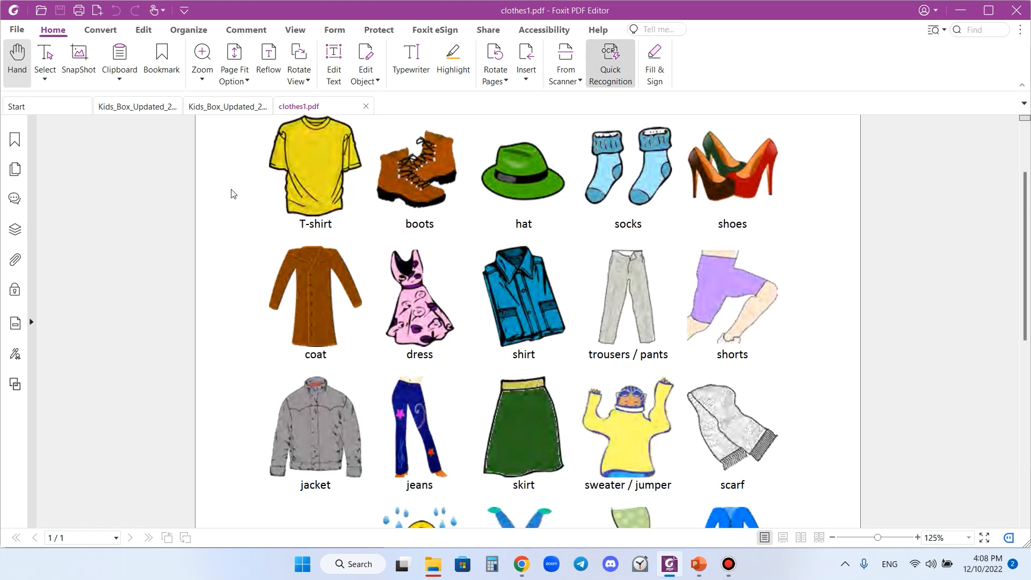
{"action": "mouse_move", "coordinate": [642, 428]}
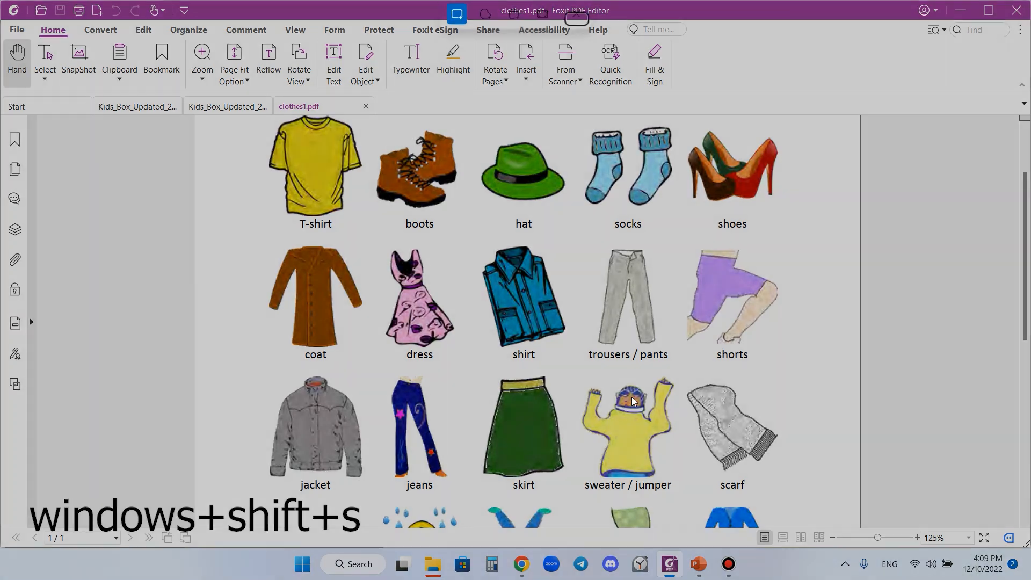
Step: Screenshot the labelled socks clipart from the Foxit clothes sheet, then return to Miro
{"action": "key", "text": "windows+shift+s"}
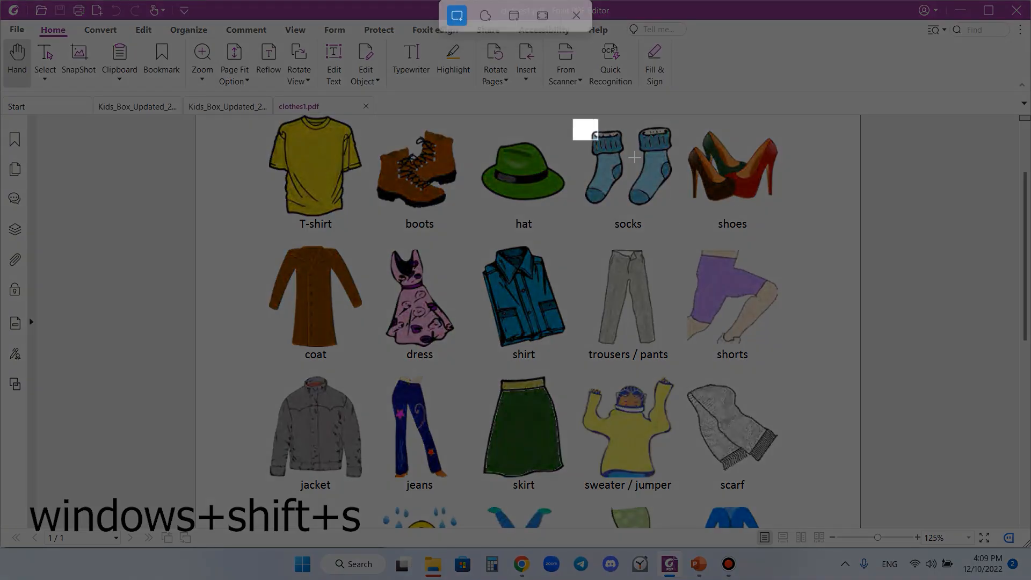
{"action": "left_click_drag", "start_coordinate": [584, 122], "coordinate": [676, 233]}
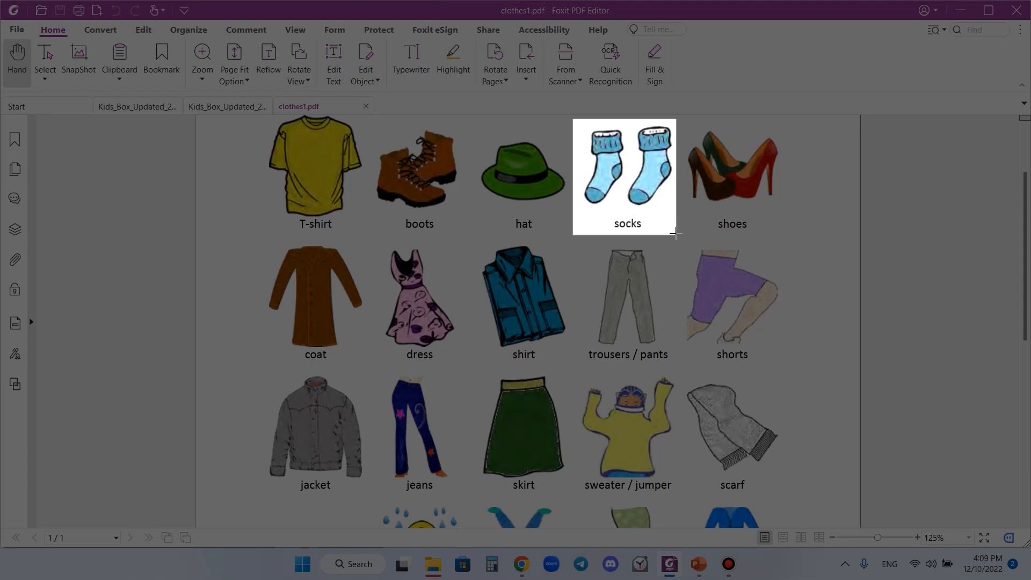
{"action": "left_click", "coordinate": [498, 434]}
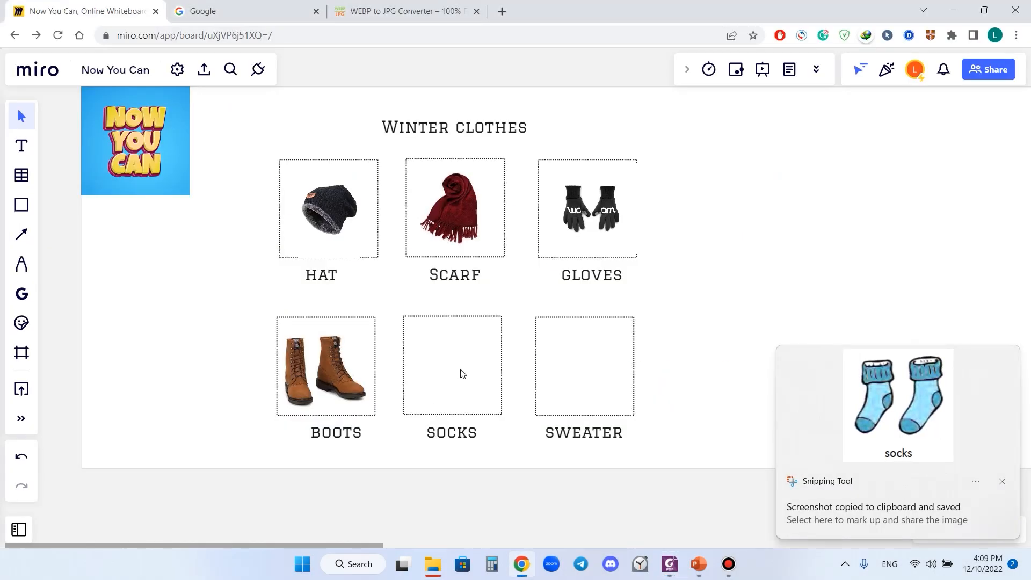
Step: Paste the socks capture and drag it into the SOCKS frame, then deselect
{"action": "key", "text": "ctrl+v"}
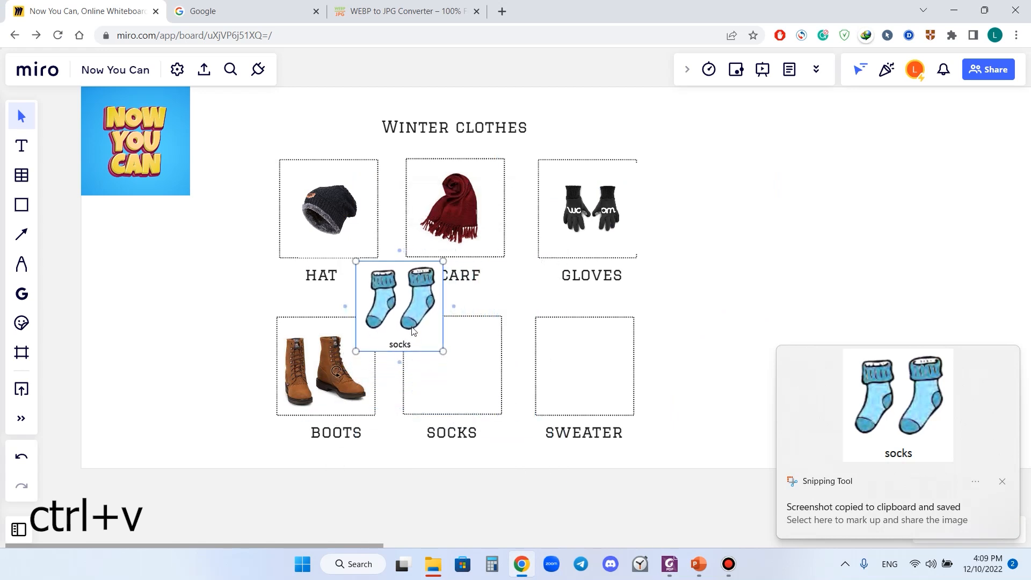
{"action": "left_click_drag", "start_coordinate": [399, 310], "coordinate": [452, 365]}
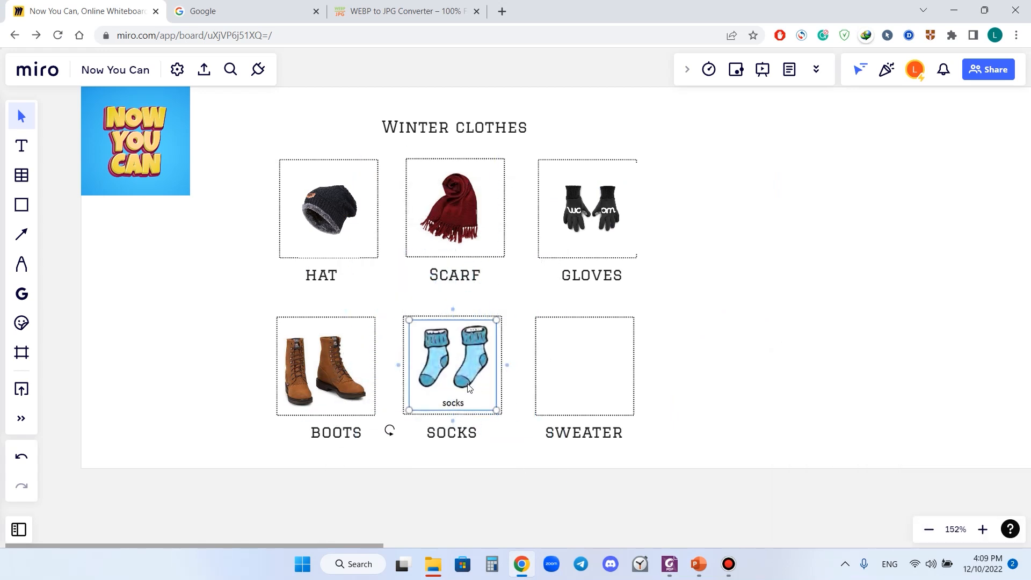
{"action": "left_click", "coordinate": [770, 377]}
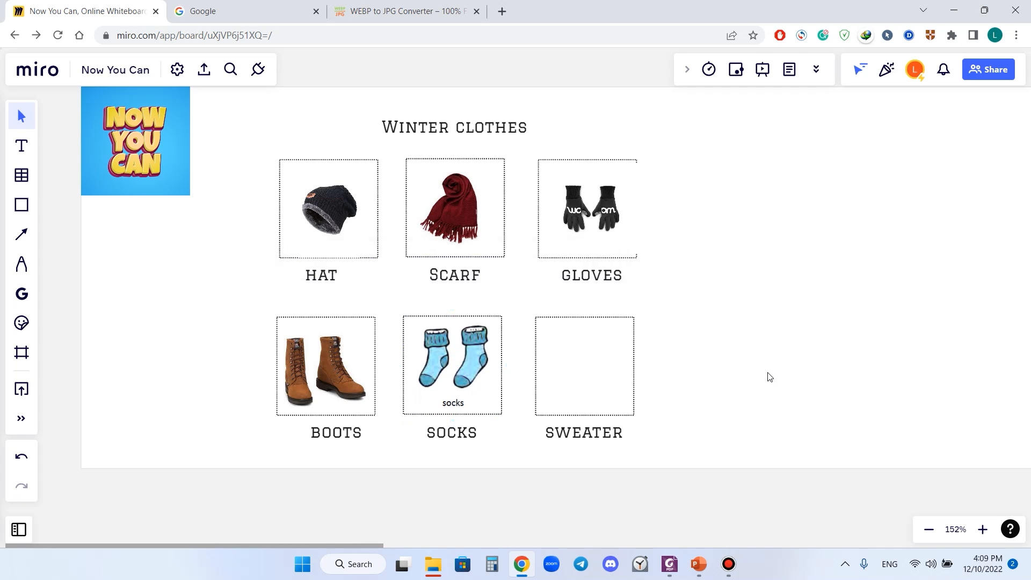
{"action": "mouse_move", "coordinate": [653, 412]}
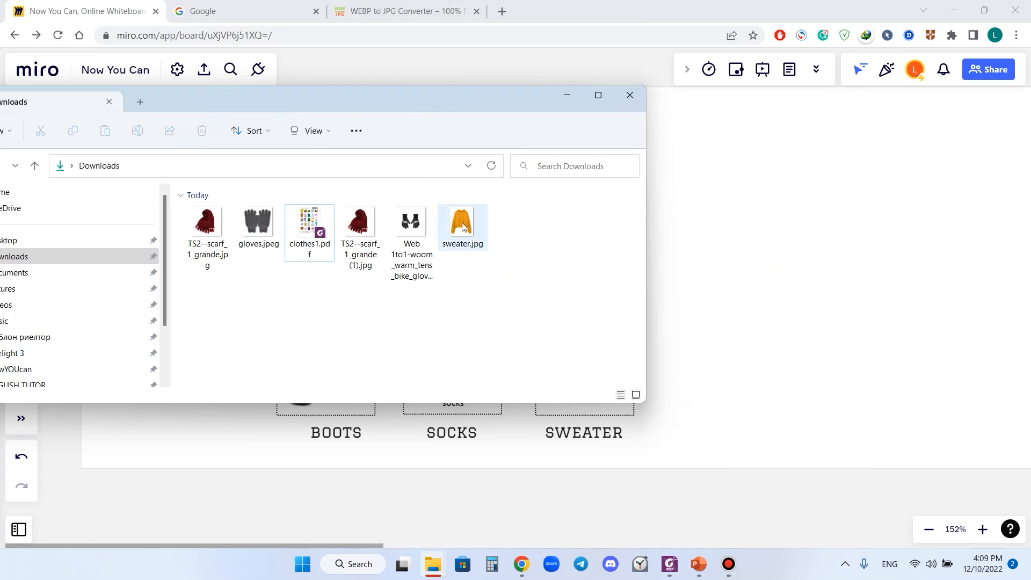
Step: Drag sweater.jpg from the Downloads folder onto the Miro board
{"action": "left_click_drag", "start_coordinate": [462, 223], "coordinate": [623, 296]}
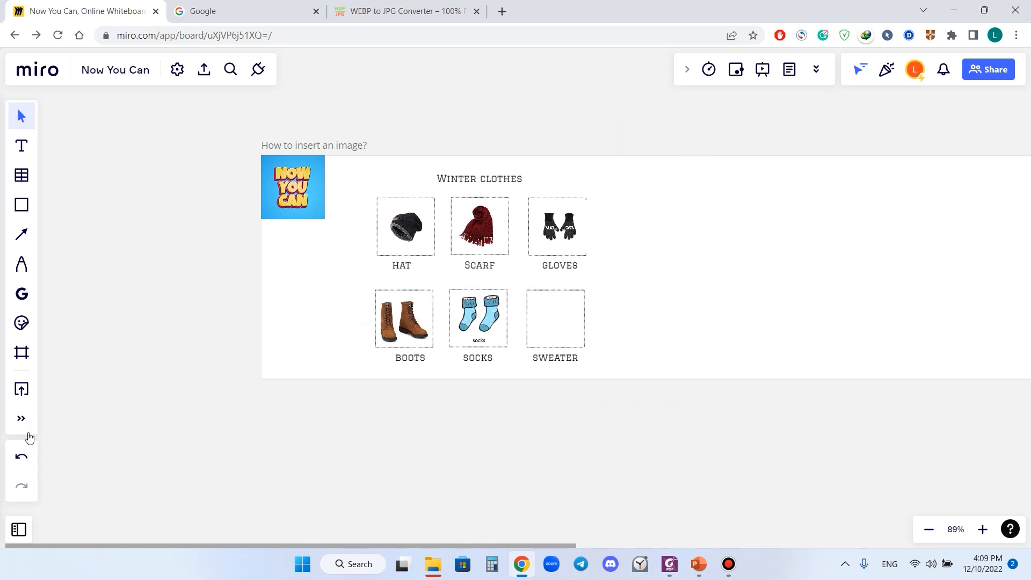
Step: Settle the yellow knit sweater image into the SWEATER frame
{"action": "left_click", "coordinate": [21, 418]}
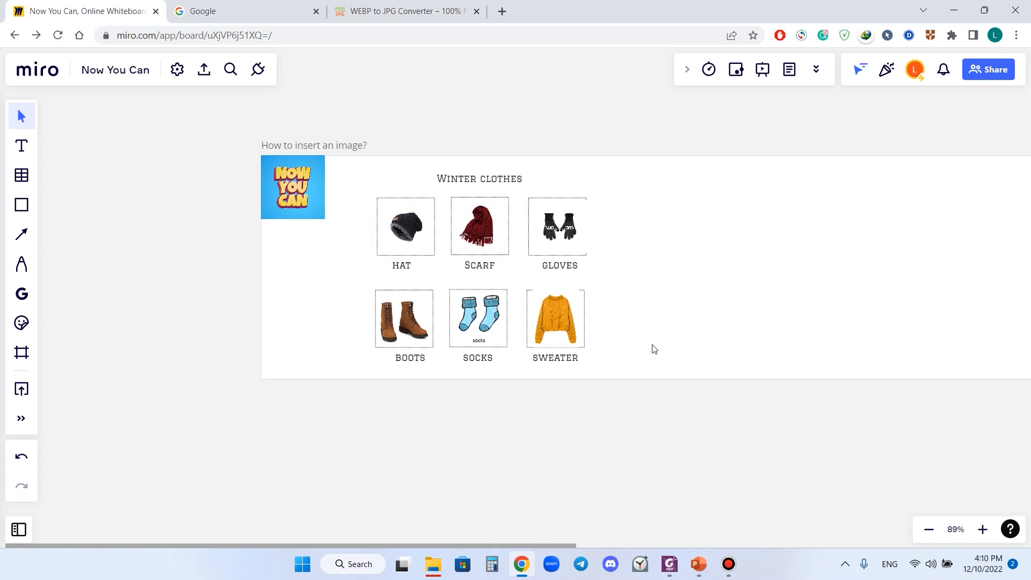
{"action": "mouse_move", "coordinate": [604, 340]}
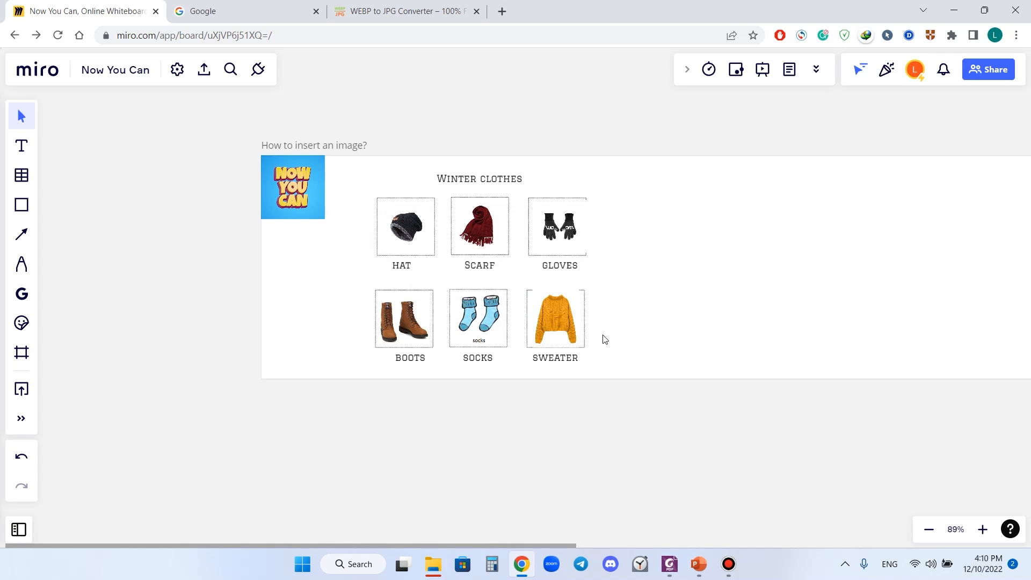
{"action": "mouse_move", "coordinate": [635, 265]}
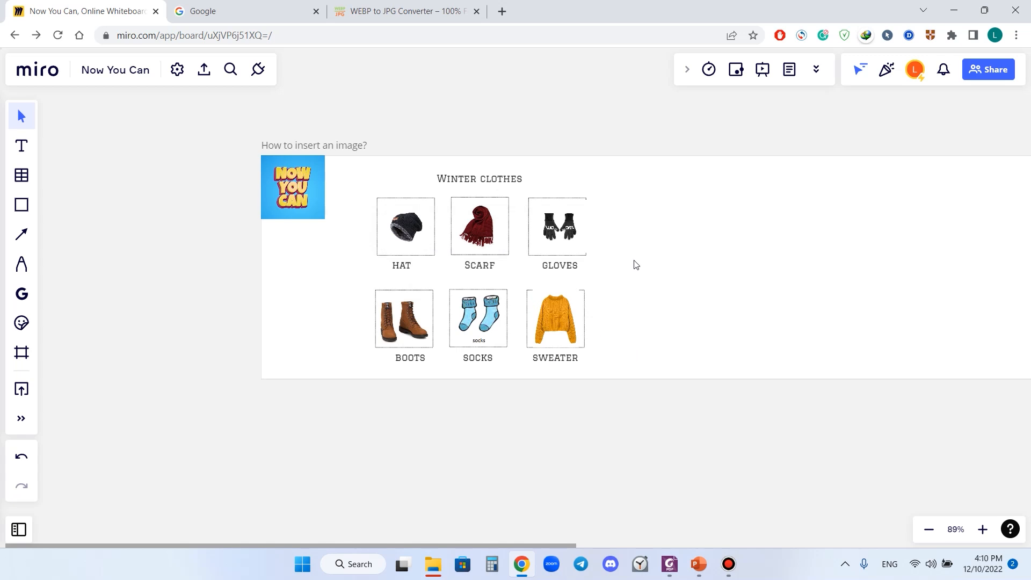
{"action": "mouse_move", "coordinate": [507, 275]}
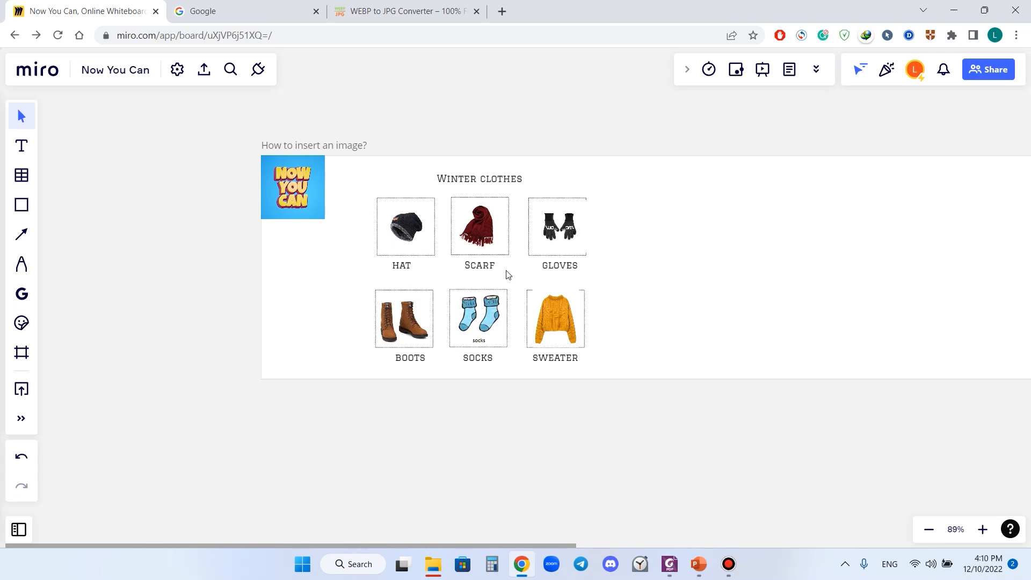